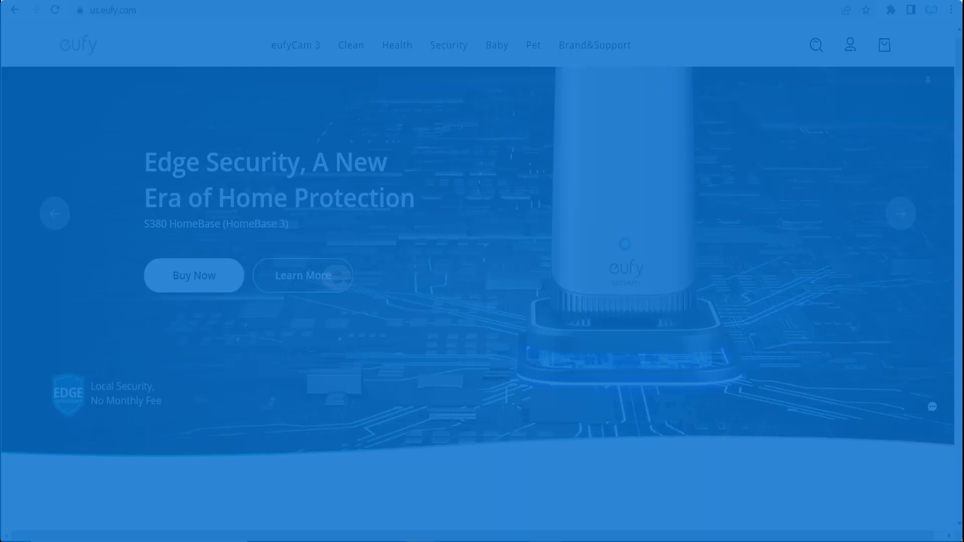
{"action": "scroll", "scroll_direction": "down", "scroll_amount": 3}
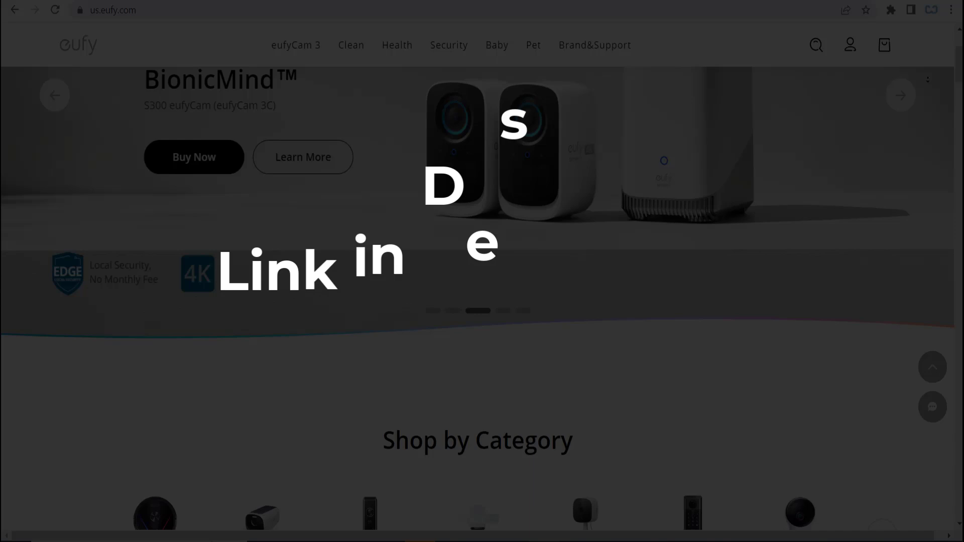
{"action": "scroll", "scroll_direction": "down", "scroll_amount": 3}
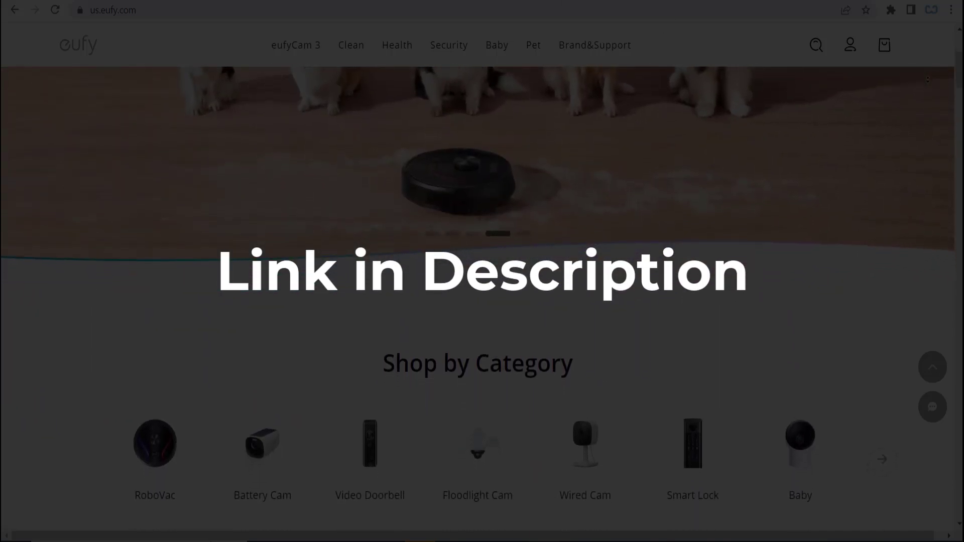
{"action": "scroll", "scroll_direction": "down", "scroll_amount": 3}
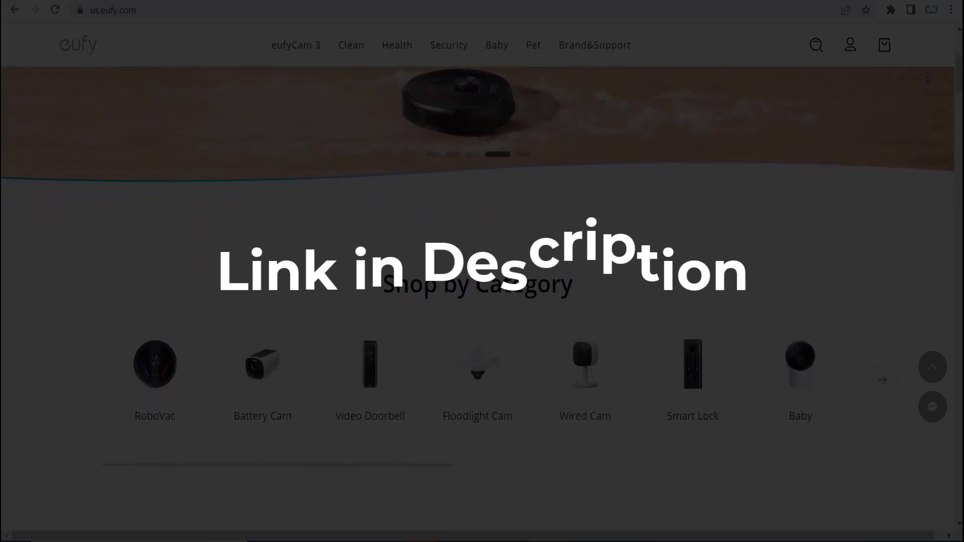
{"action": "scroll", "scroll_direction": "down", "scroll_amount": 3}
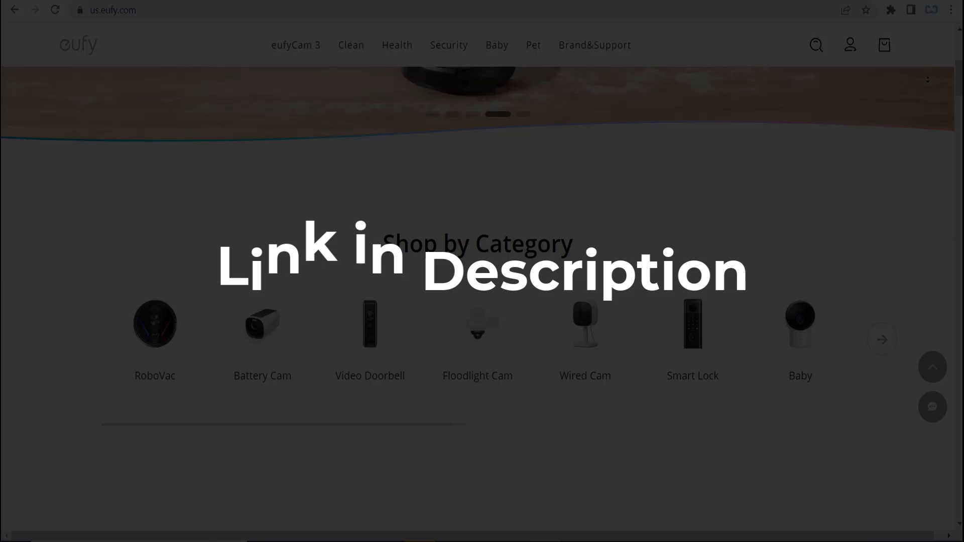
{"action": "scroll", "scroll_direction": "down", "scroll_amount": 3}
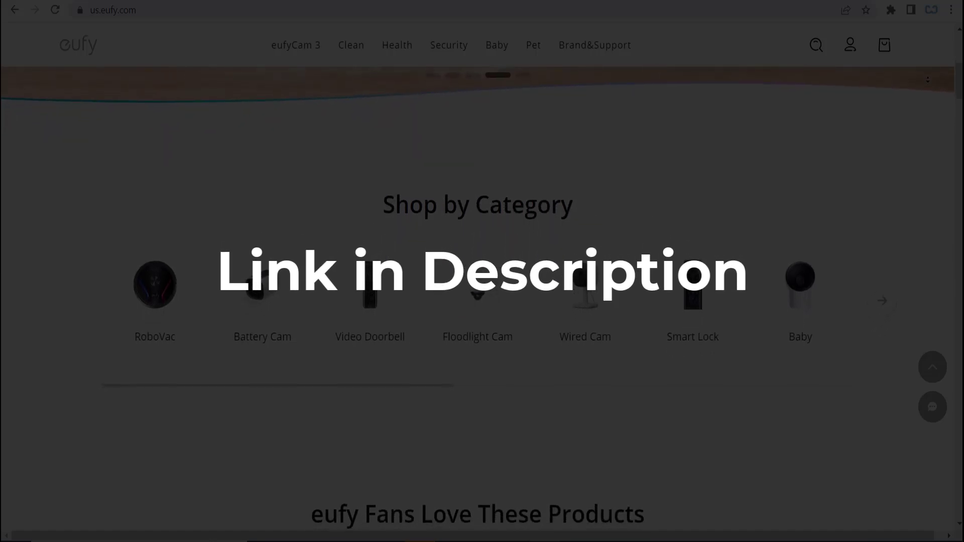
{"action": "scroll", "scroll_direction": "down", "scroll_amount": 3}
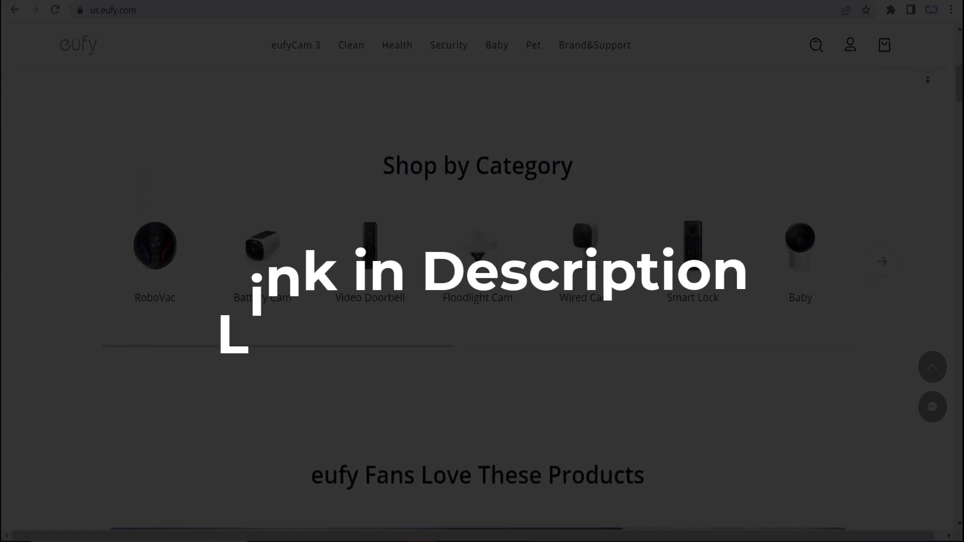